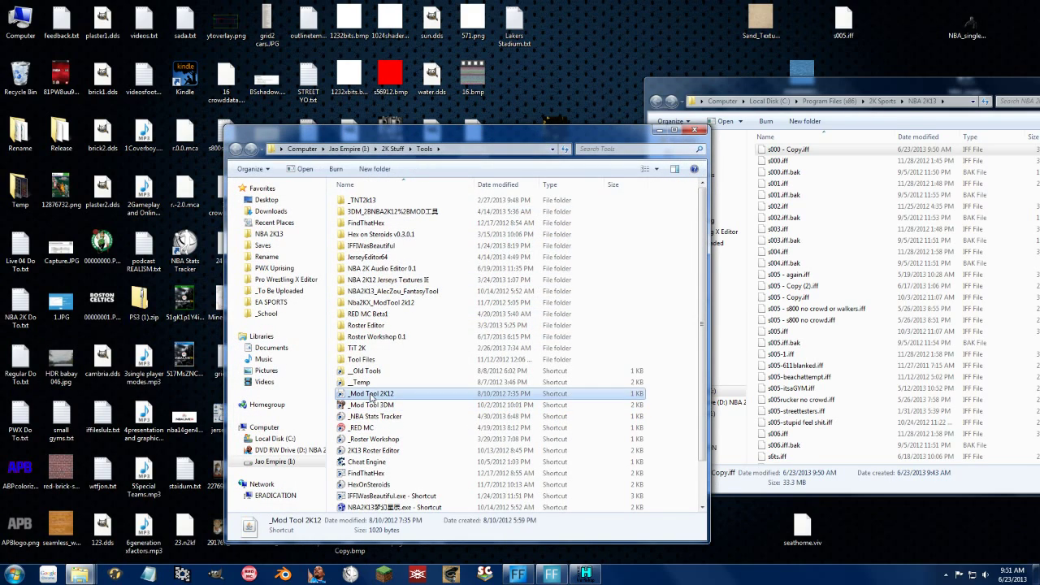
Step: Launch the Mod Tool and load s000 - Copy.iff so its textures are listed and previewed
{"action": "double_click", "coordinate": [371, 394]}
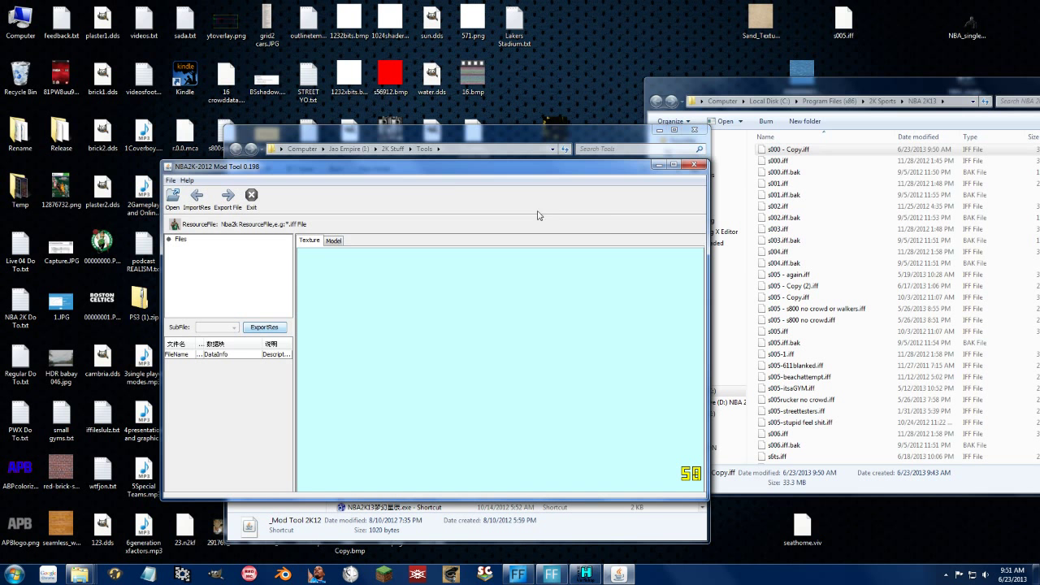
{"action": "left_click", "coordinate": [172, 198]}
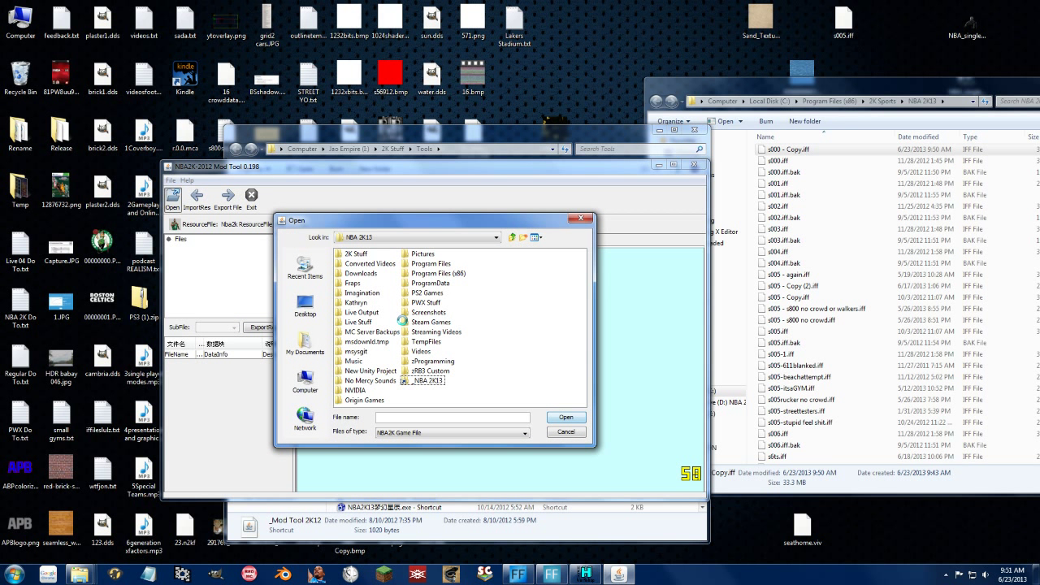
{"action": "left_click", "coordinate": [426, 302]}
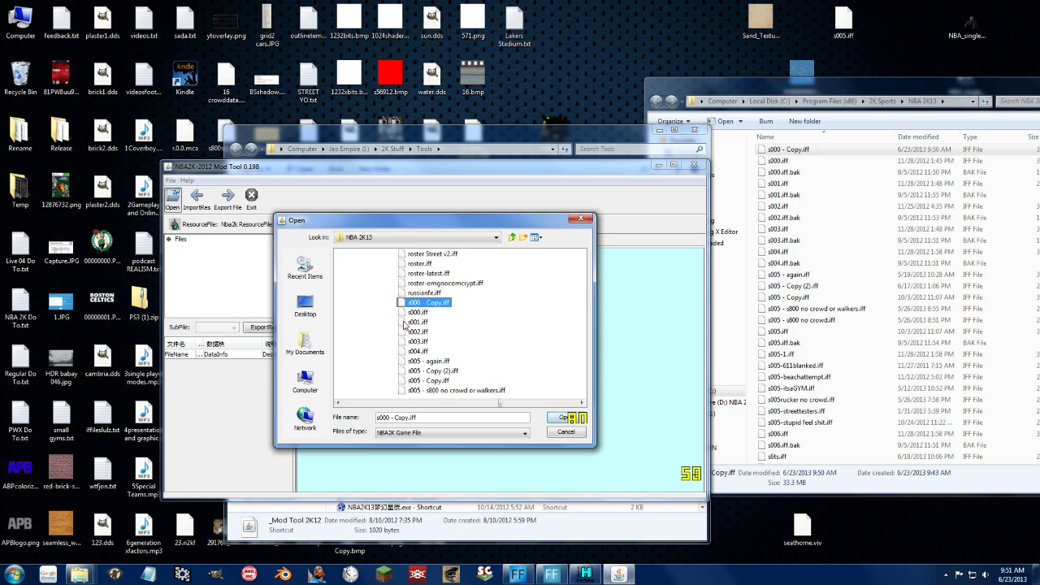
{"action": "left_click", "coordinate": [563, 416]}
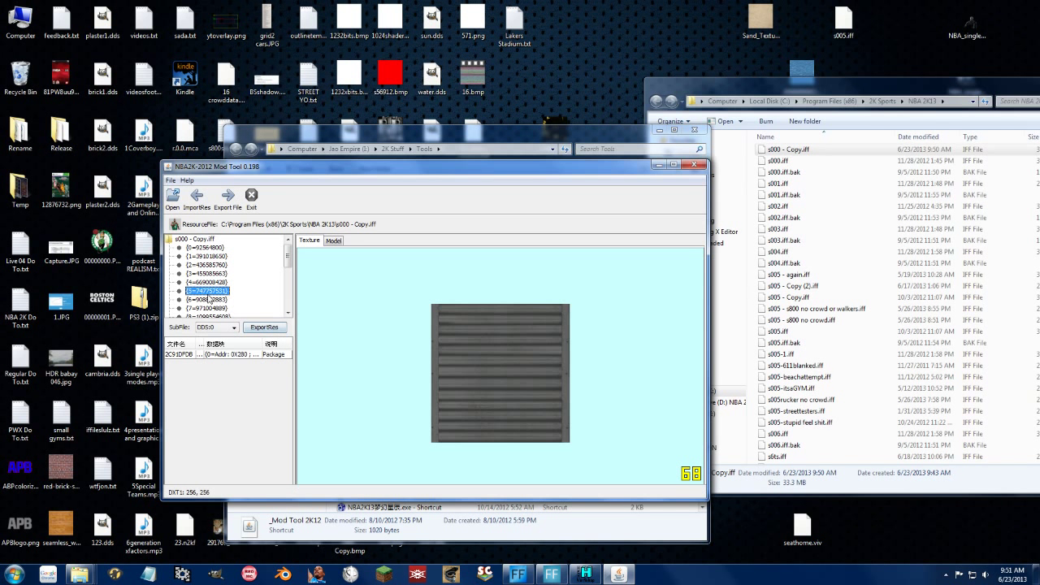
Step: Export the dark 1024×1024 shading texture to the desktop as a DDS named 'videos'
{"action": "left_click", "coordinate": [234, 329]}
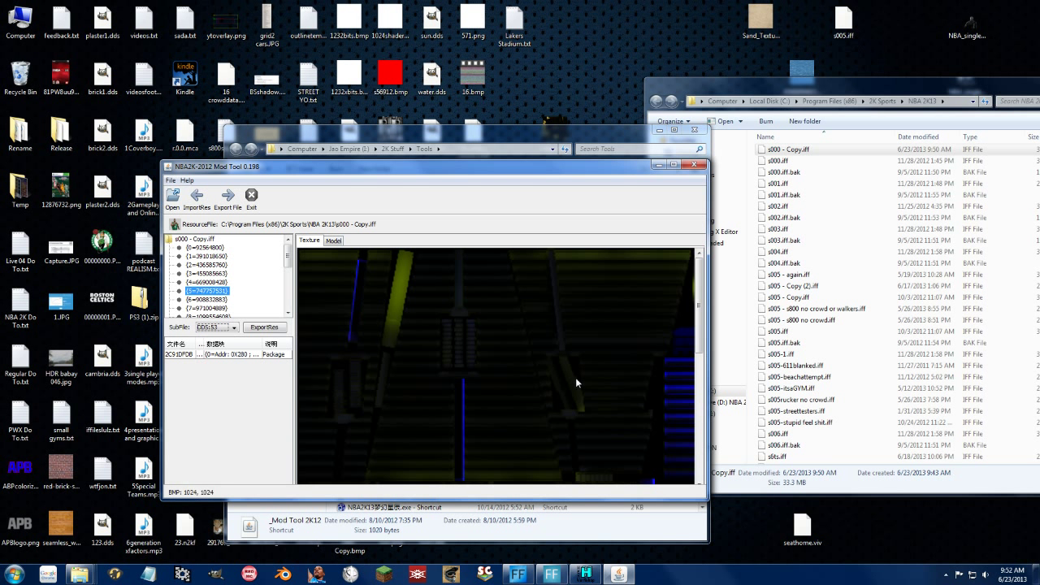
{"action": "mouse_move", "coordinate": [478, 364]}
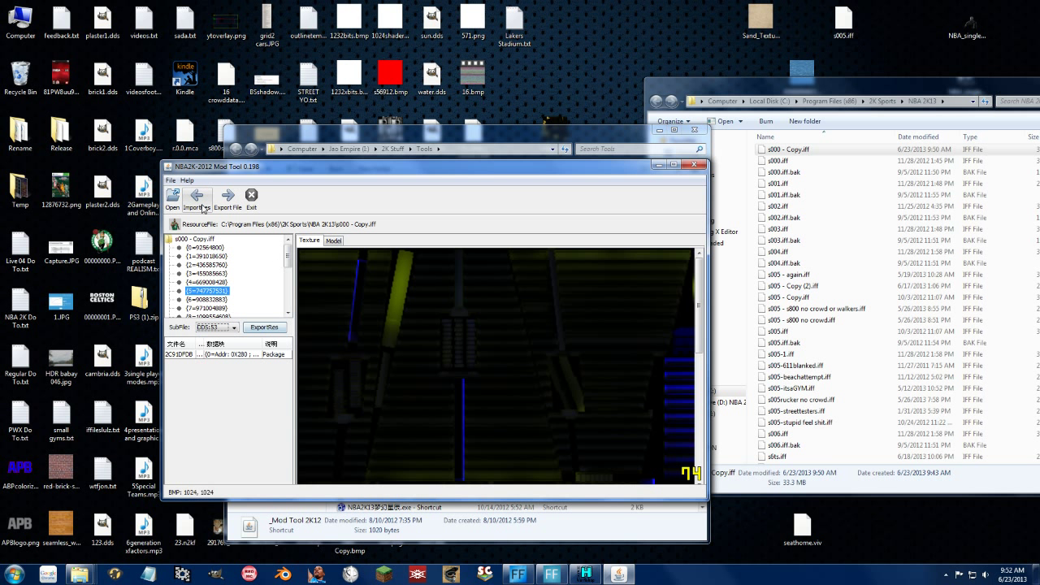
{"action": "left_click", "coordinate": [262, 327]}
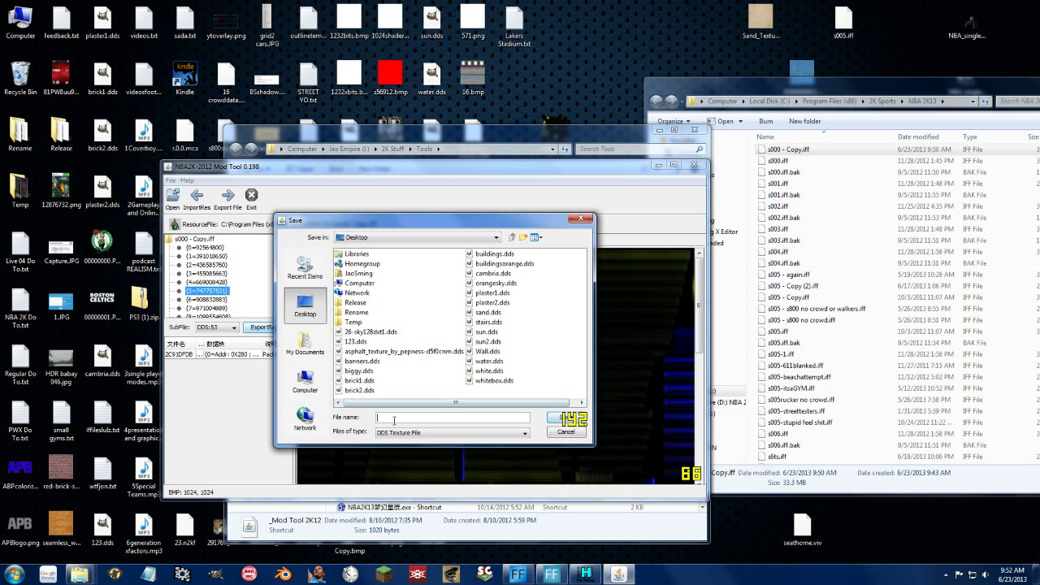
{"action": "type", "text": "videos"}
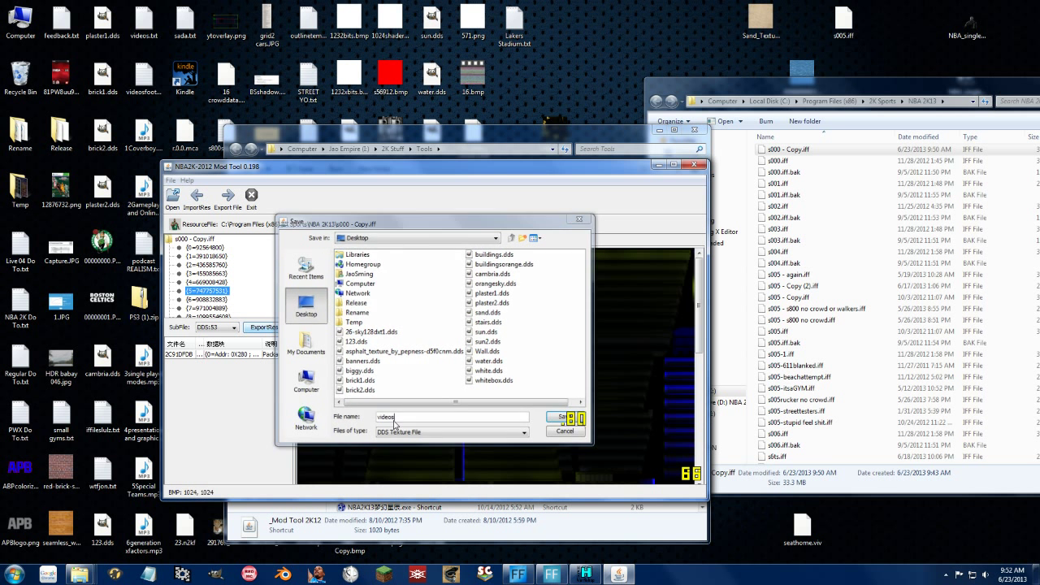
{"action": "left_click", "coordinate": [562, 416]}
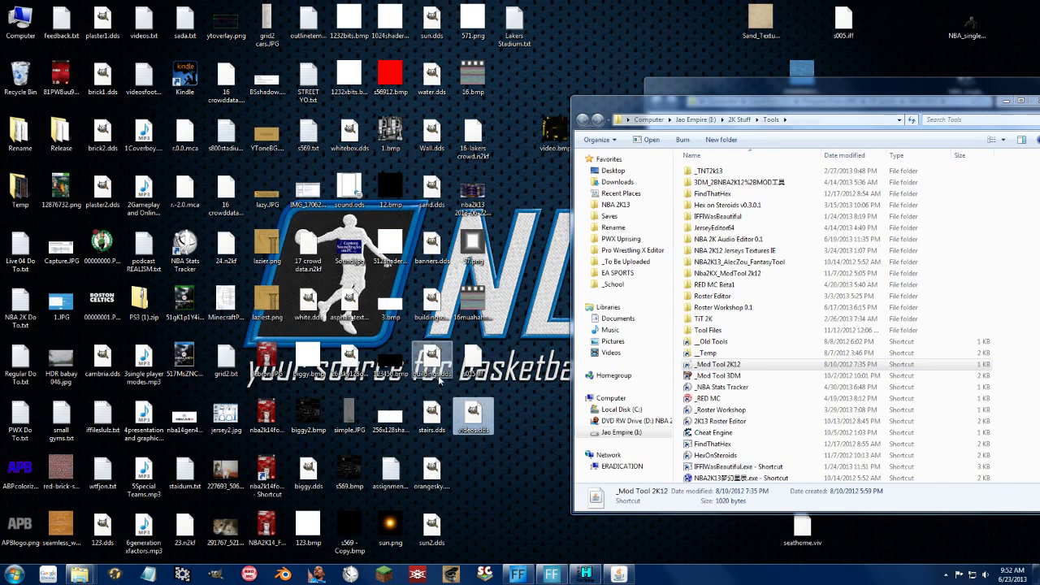
Step: Launch JerseyEditor.exe from its tools folder and bring up its open-file window
{"action": "left_click", "coordinate": [263, 327]}
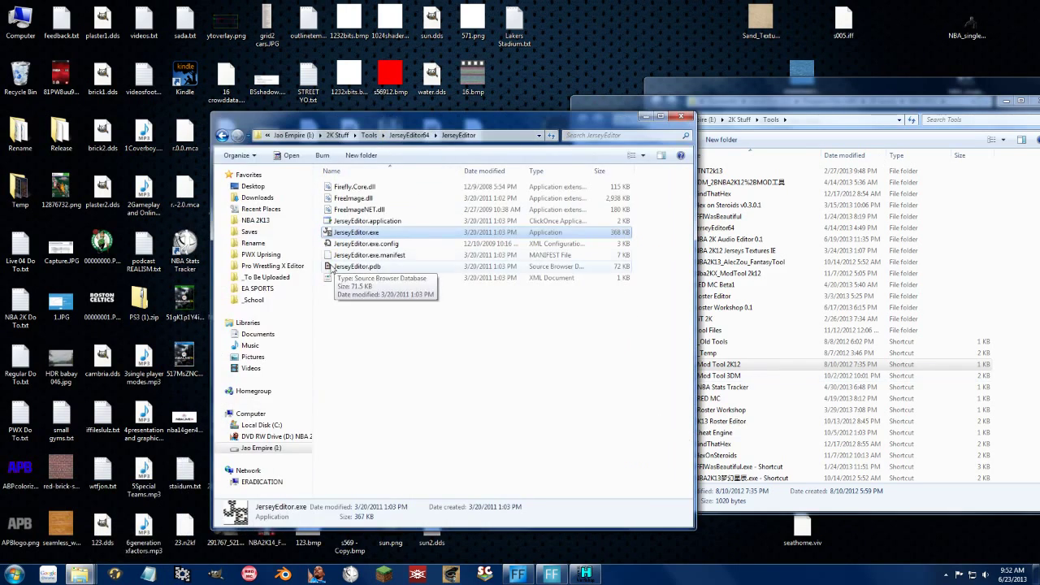
{"action": "double_click", "coordinate": [356, 233]}
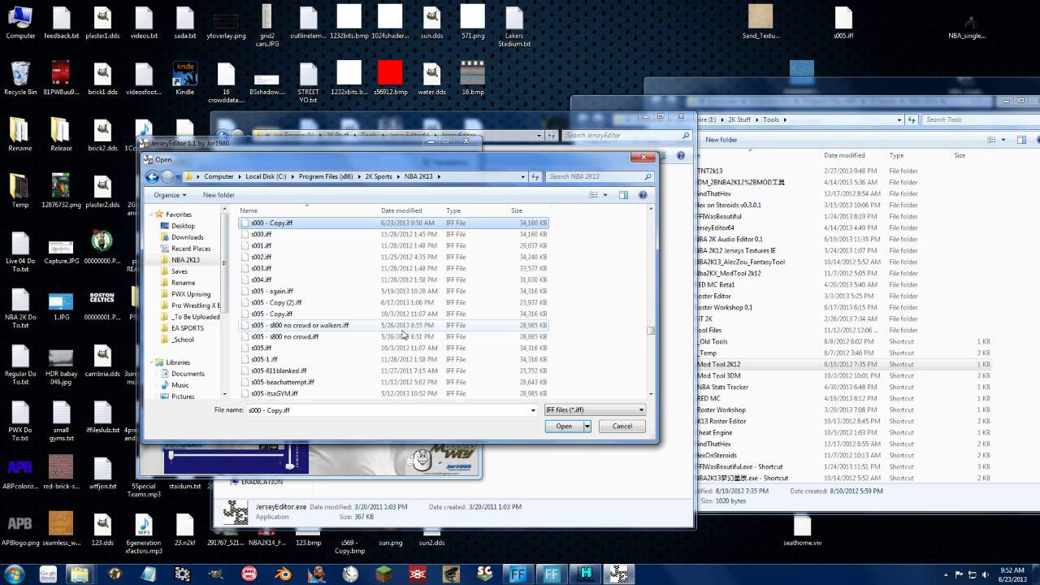
Step: Load s000 - Copy.iff, browse its textures to the dark shading one and begin saving it as BMP
{"action": "left_click", "coordinate": [562, 426]}
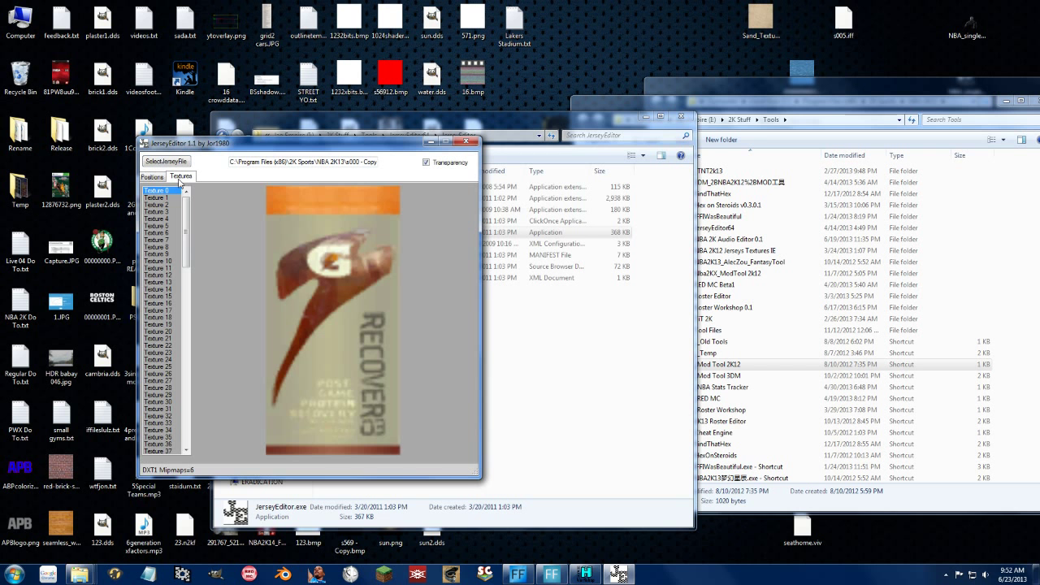
{"action": "left_click", "coordinate": [156, 325]}
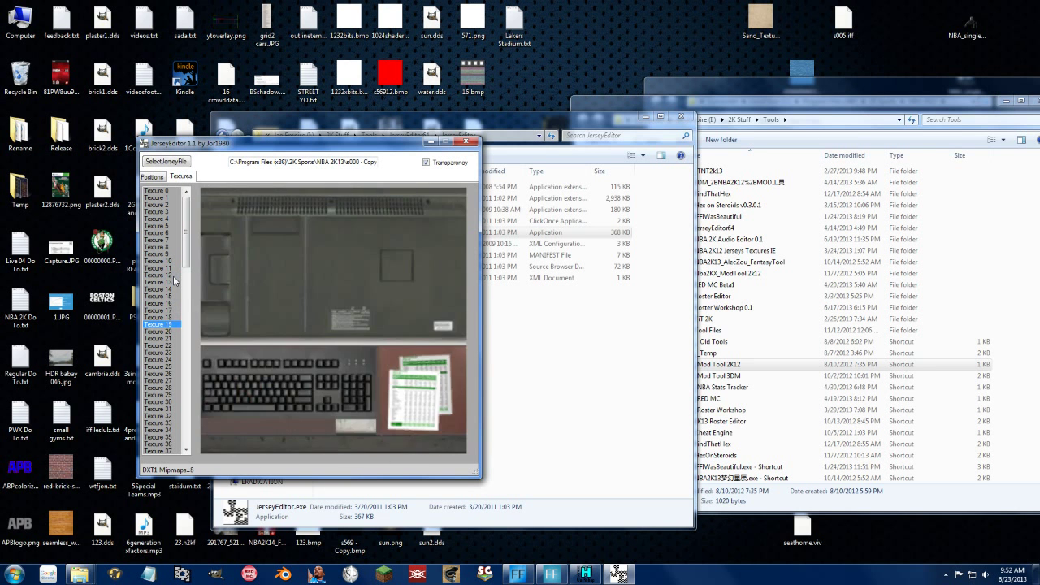
{"action": "left_click", "coordinate": [157, 437]}
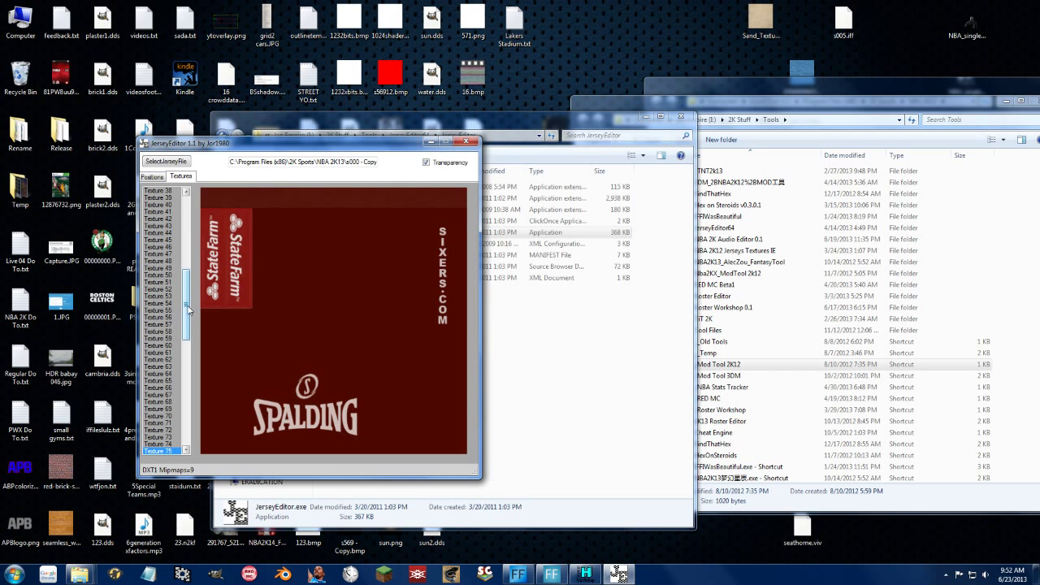
{"action": "left_click", "coordinate": [157, 387]}
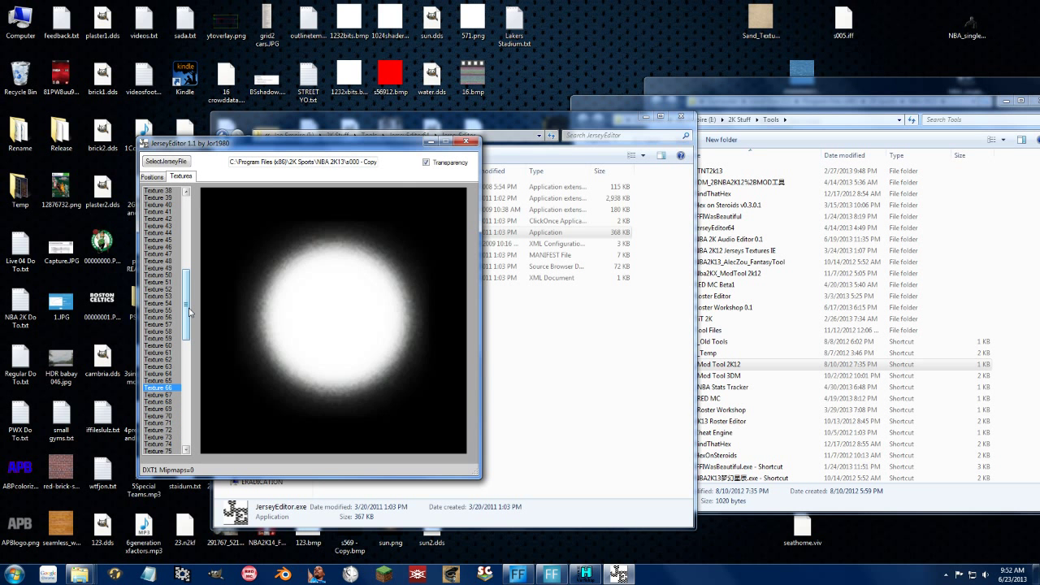
{"action": "left_click", "coordinate": [160, 317]}
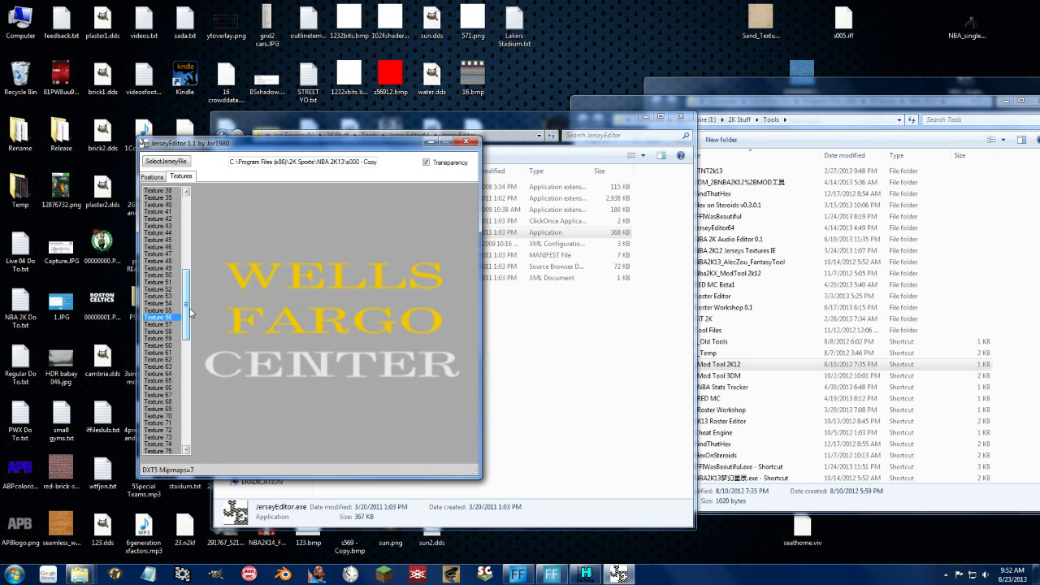
{"action": "left_click", "coordinate": [158, 323]}
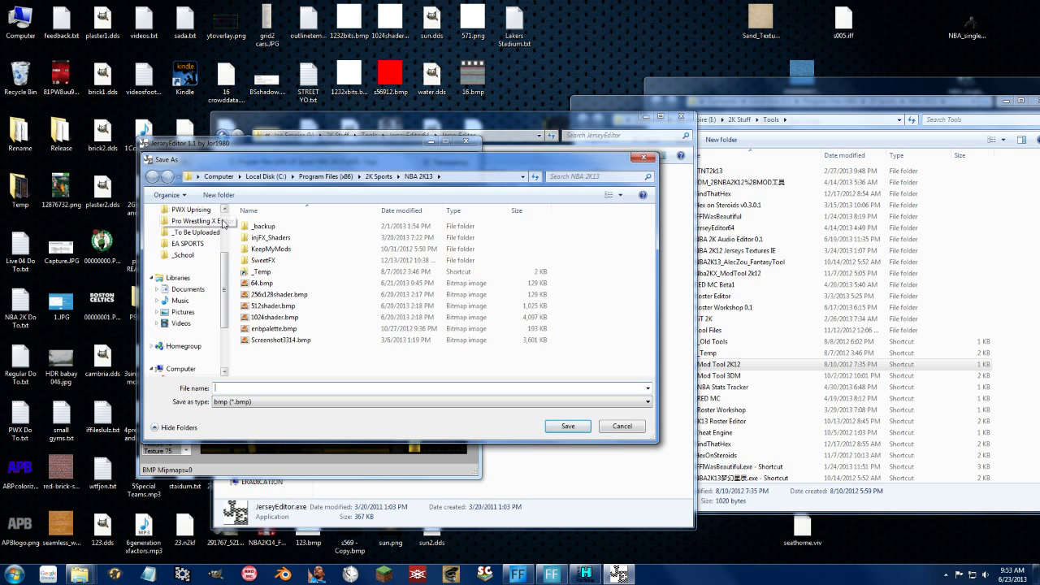
Step: Save the shading texture to the desktop as a bitmap named 'video'
{"action": "left_click", "coordinate": [182, 224]}
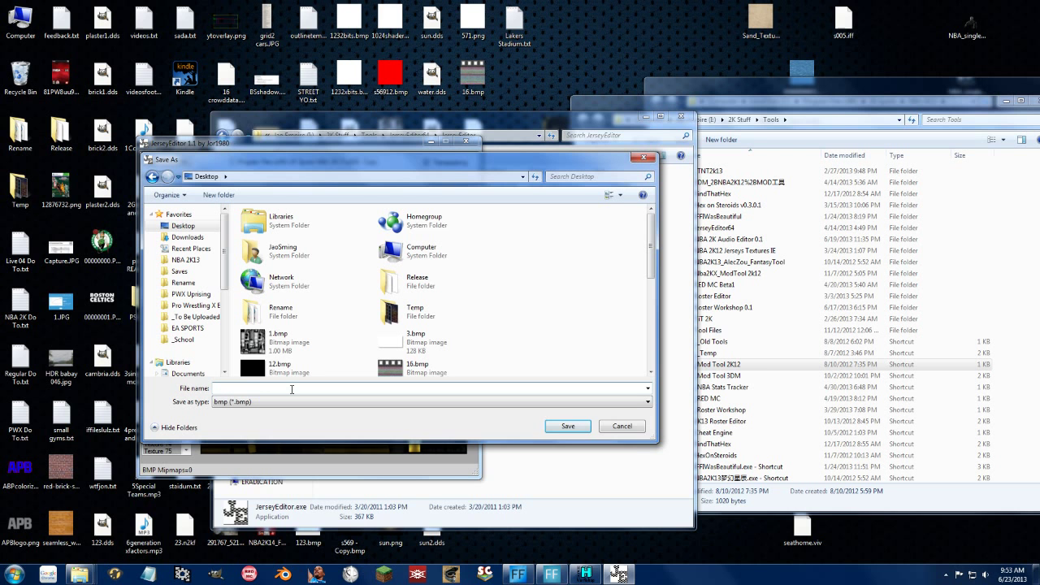
{"action": "type", "text": "video"}
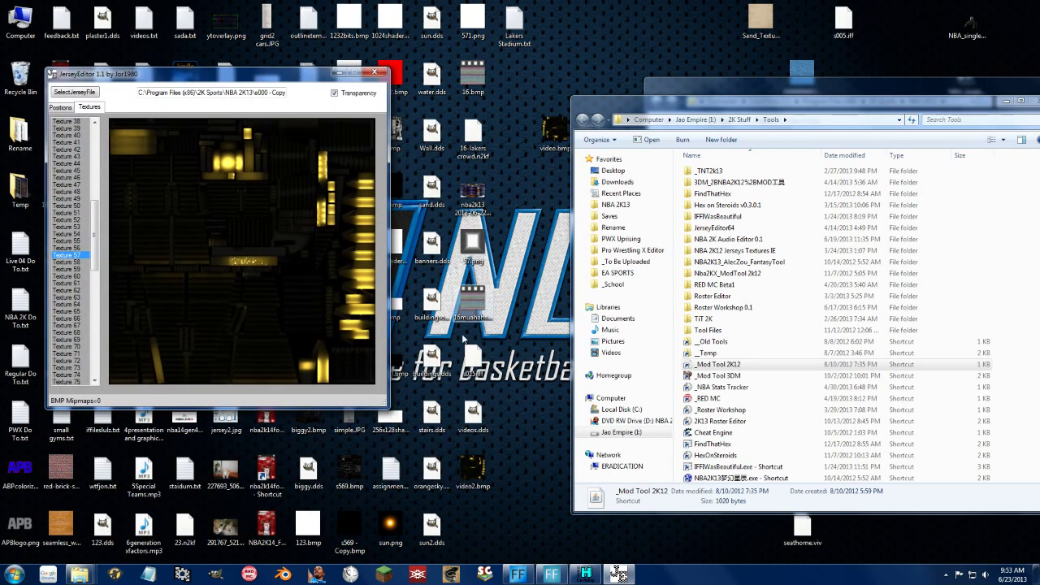
Step: Open the saved bitmap from the desktop with Edit with GIMP
{"action": "right_click", "coordinate": [473, 475]}
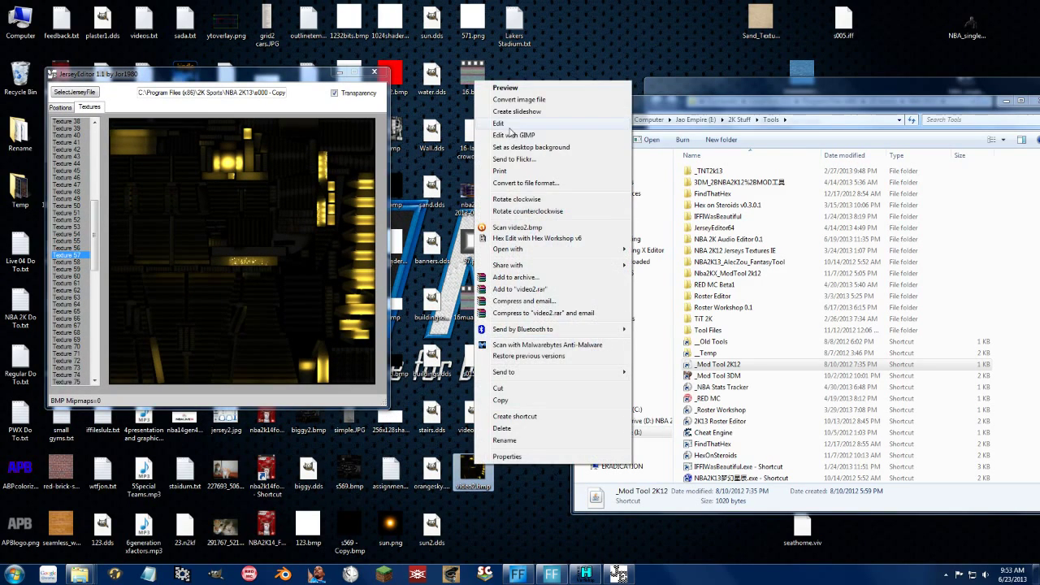
{"action": "left_click", "coordinate": [513, 135]}
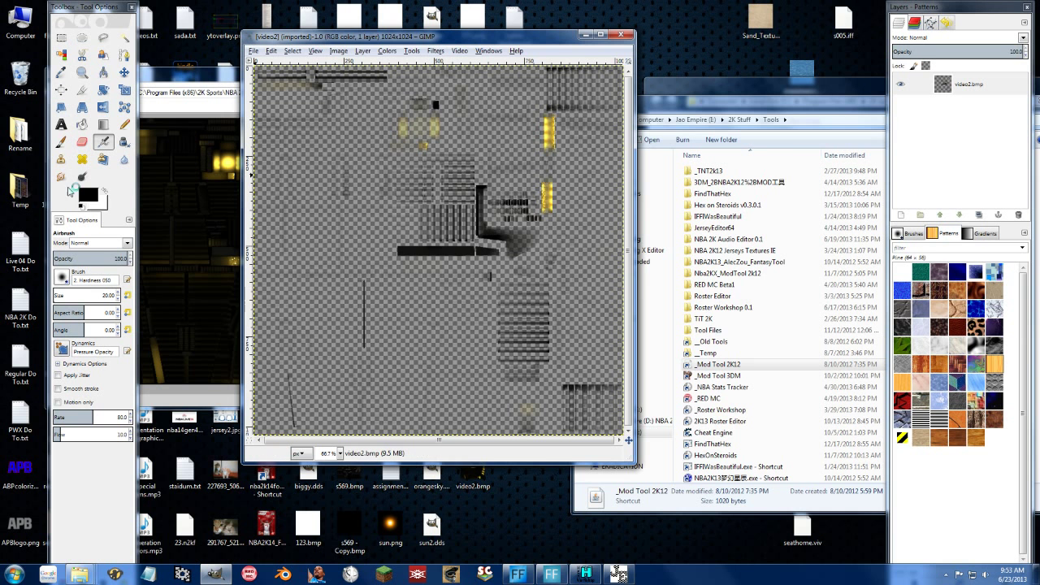
{"action": "mouse_move", "coordinate": [104, 124]}
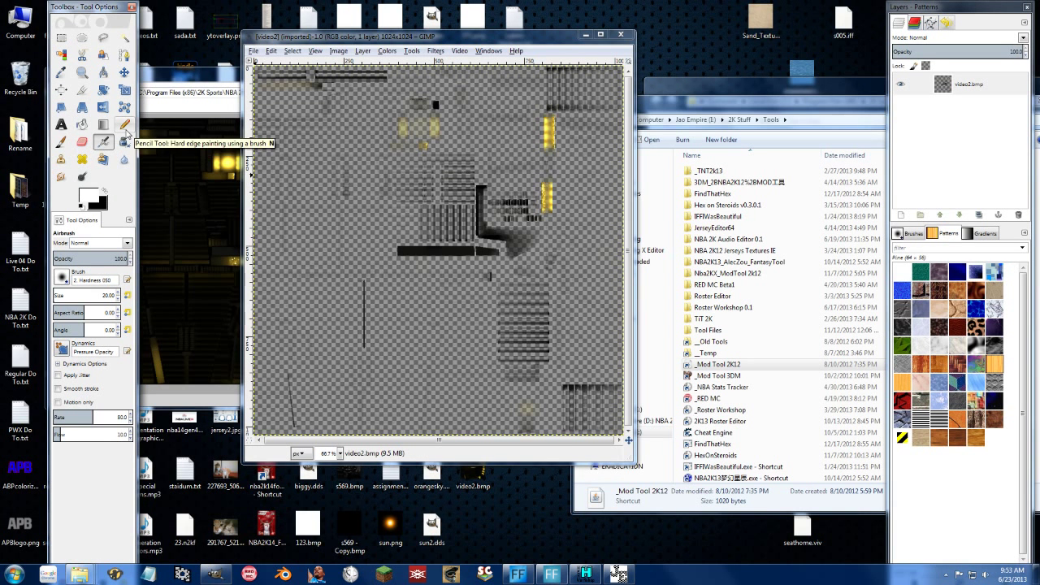
Step: Add a new white-filled layer over video2.bmp so the canvas is blank white
{"action": "left_click", "coordinate": [363, 50]}
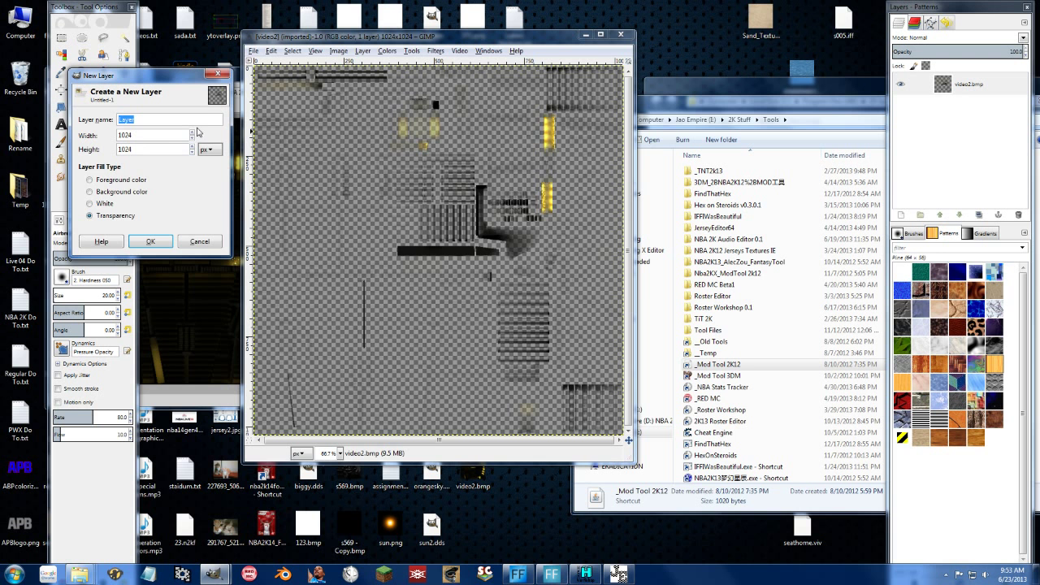
{"action": "left_click", "coordinate": [150, 241]}
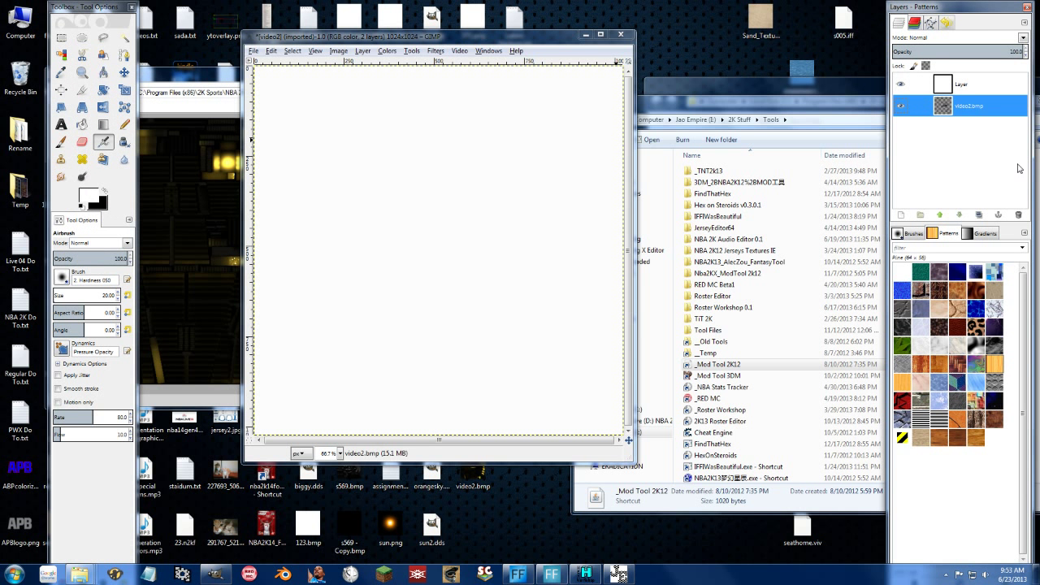
{"action": "left_click", "coordinate": [254, 50]}
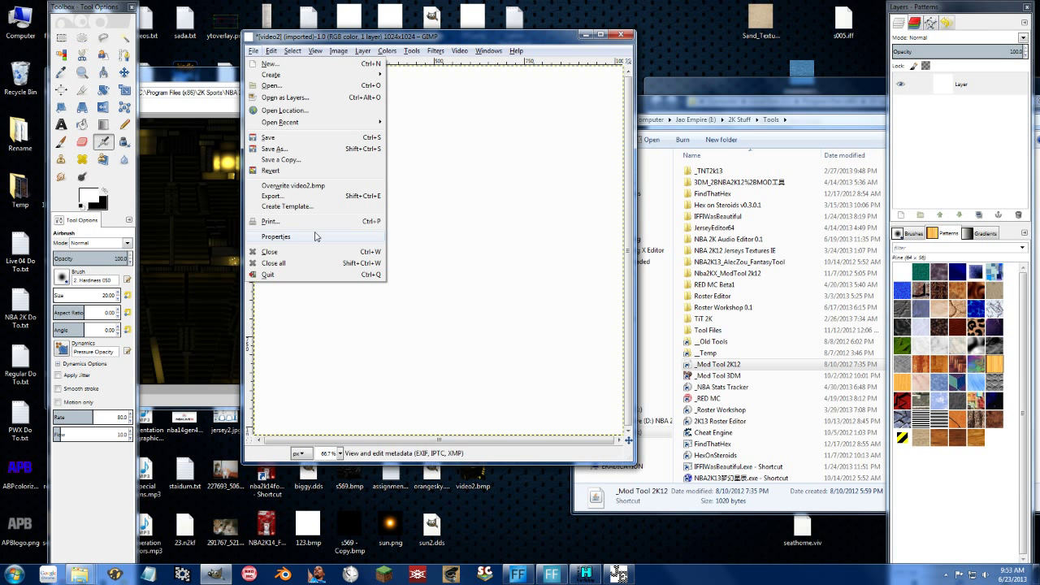
{"action": "mouse_move", "coordinate": [293, 185]}
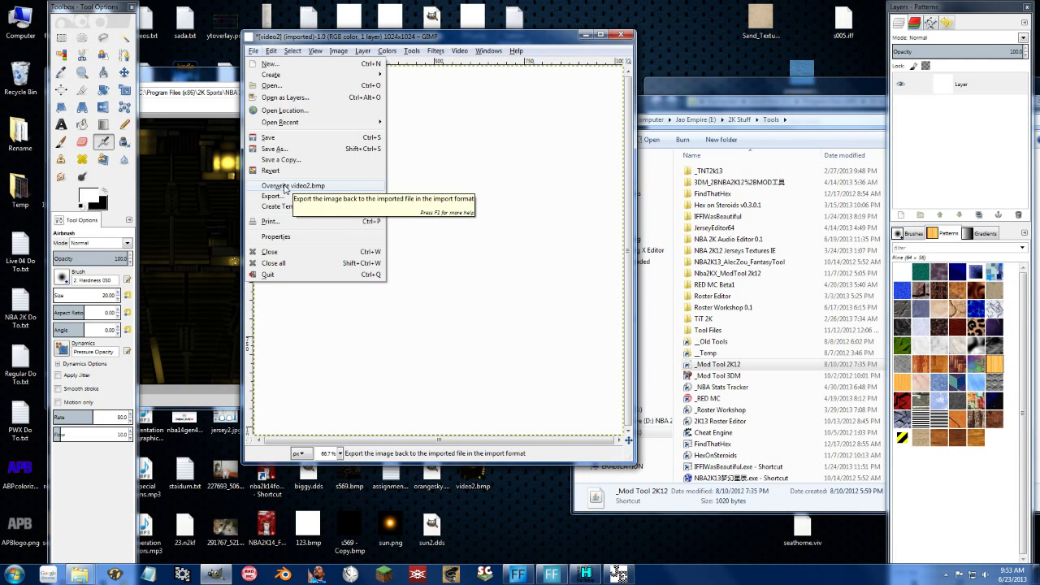
Step: Export the white image over video2.bmp on the desktop, replacing it, and close the image
{"action": "left_click", "coordinate": [293, 186]}
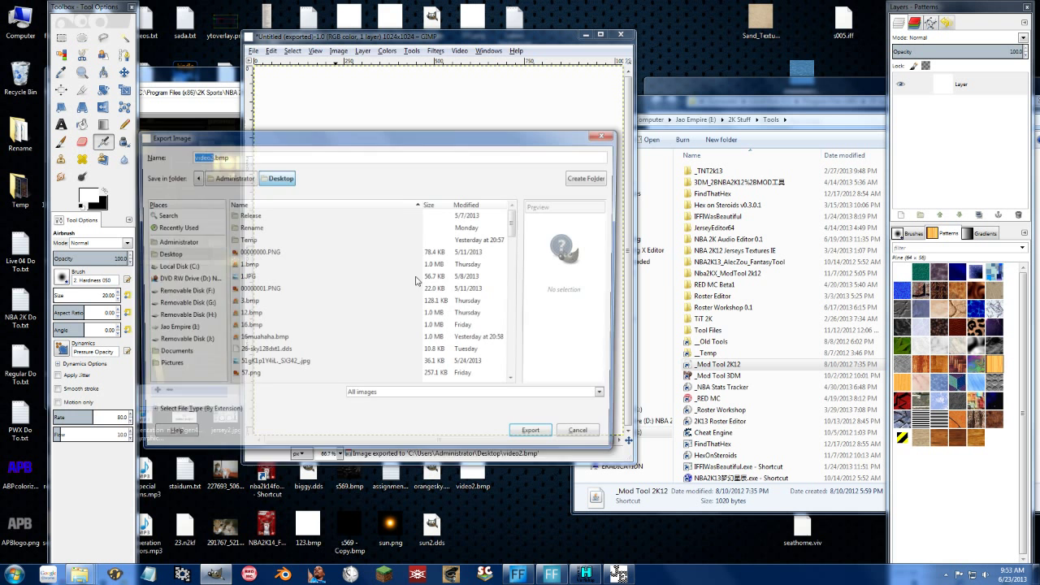
{"action": "left_click", "coordinate": [530, 429]}
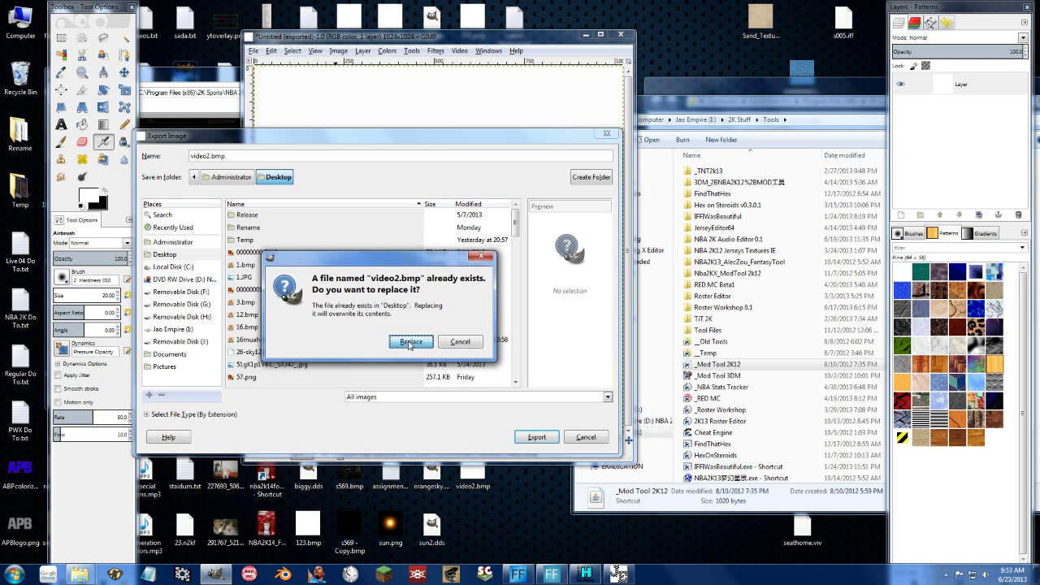
{"action": "left_click", "coordinate": [410, 342]}
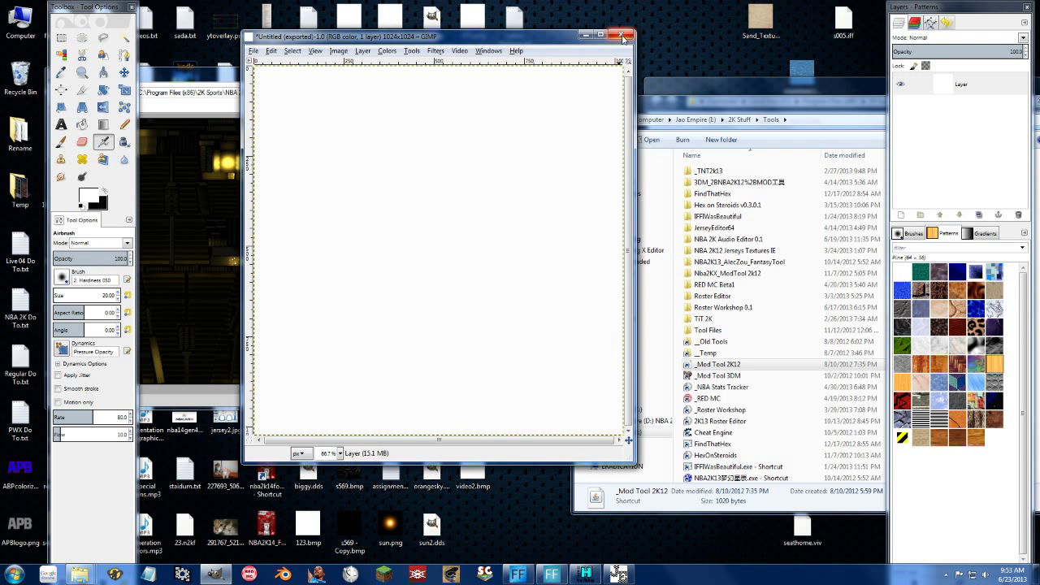
{"action": "left_click", "coordinate": [623, 36]}
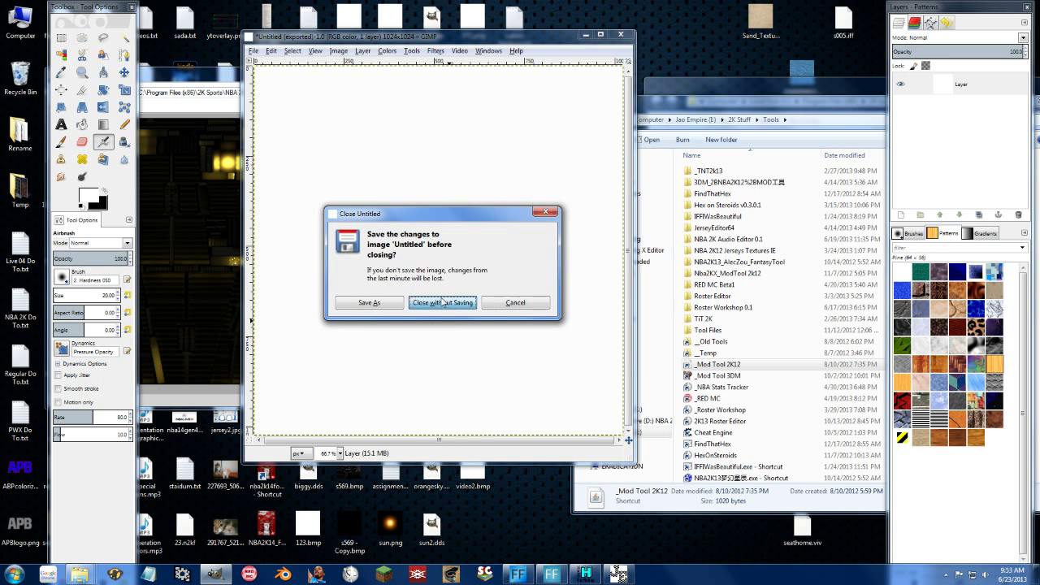
Step: Discard GIMP's unsaved changes and bring up the desktop actions for video2.bmp
{"action": "left_click", "coordinate": [443, 303]}
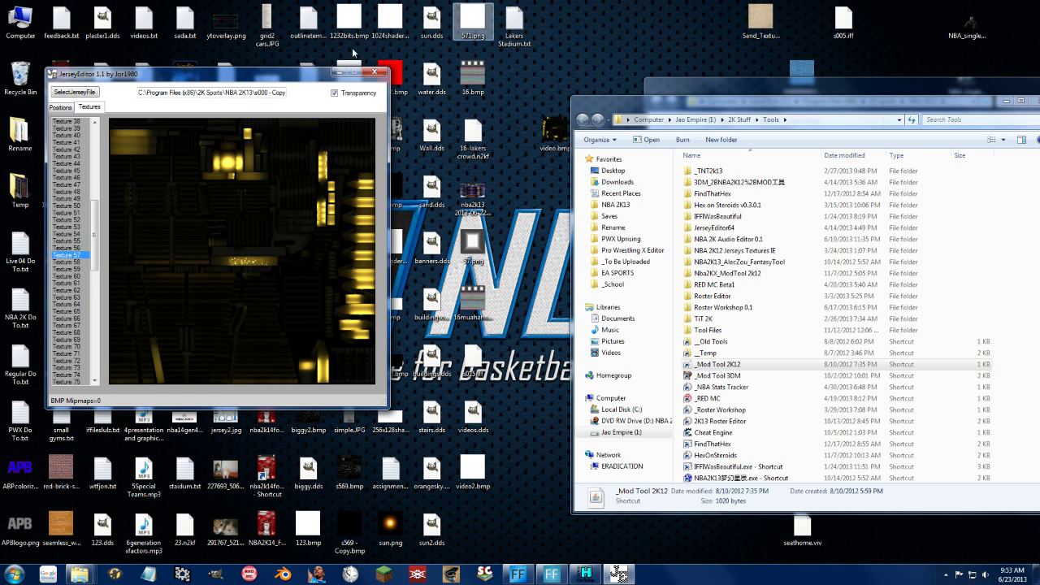
{"action": "left_click", "coordinate": [472, 472]}
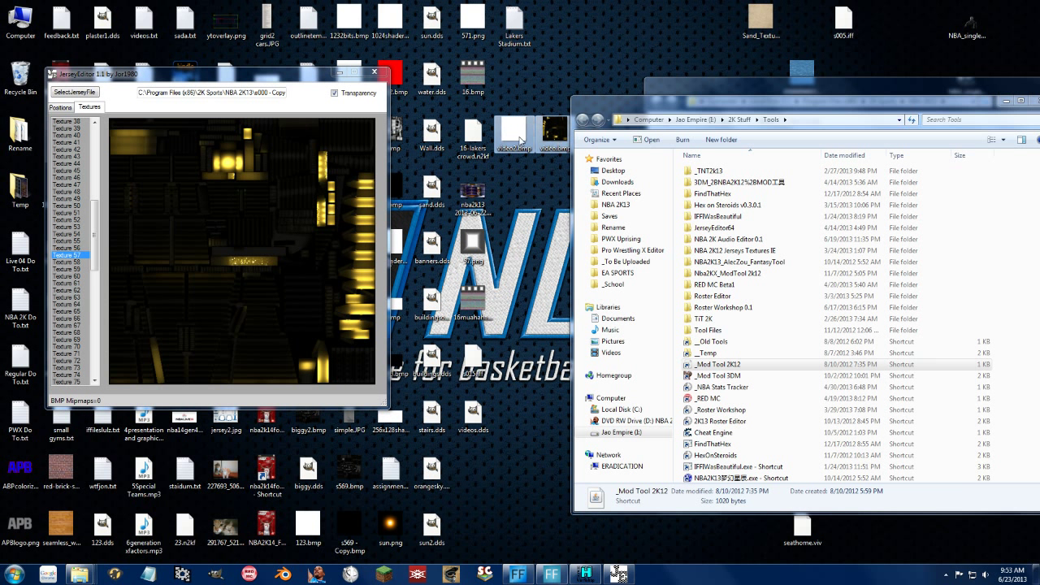
{"action": "right_click", "coordinate": [535, 128]}
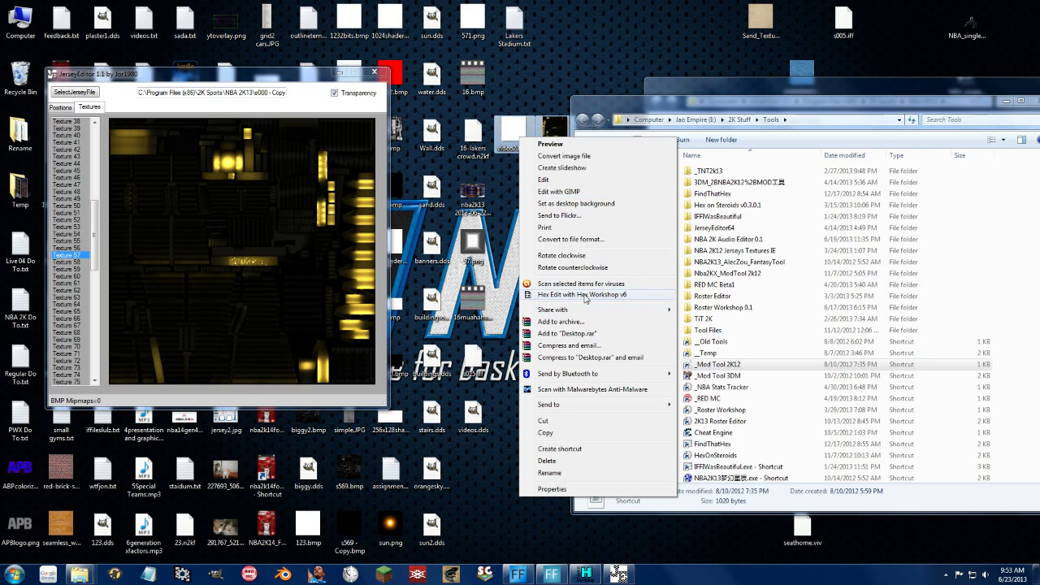
Step: Open video2.bmp in Hex Workshop and select the original video.bmp's header bytes
{"action": "left_click", "coordinate": [582, 294]}
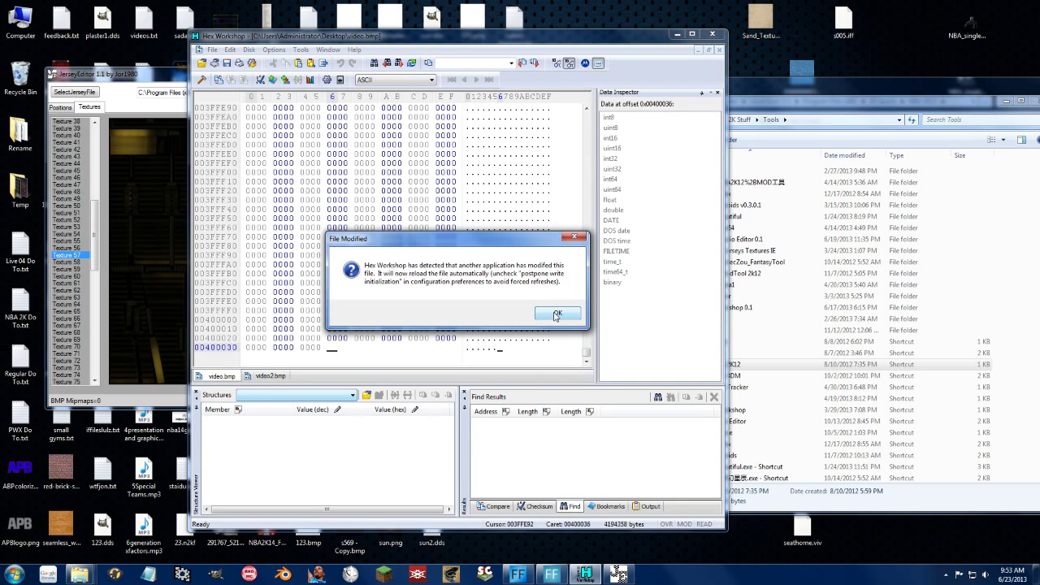
{"action": "left_click", "coordinate": [557, 316]}
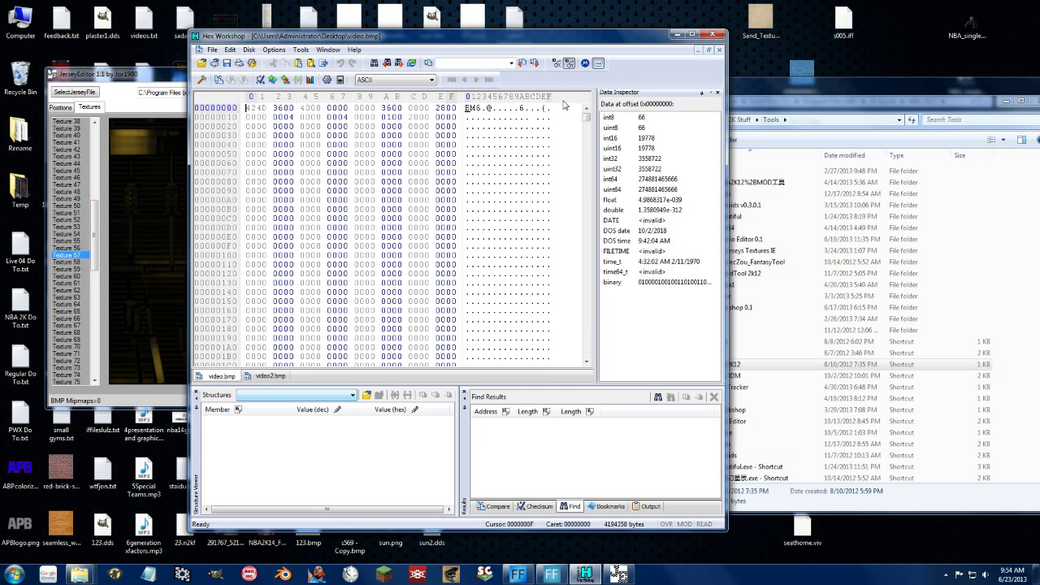
{"action": "left_click", "coordinate": [391, 172]}
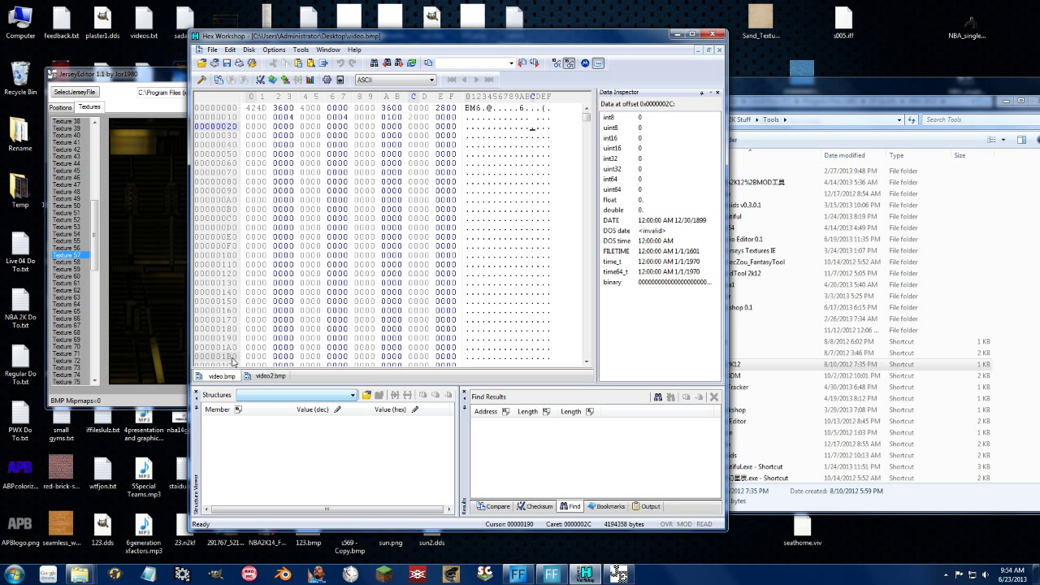
{"action": "left_click", "coordinate": [252, 107]}
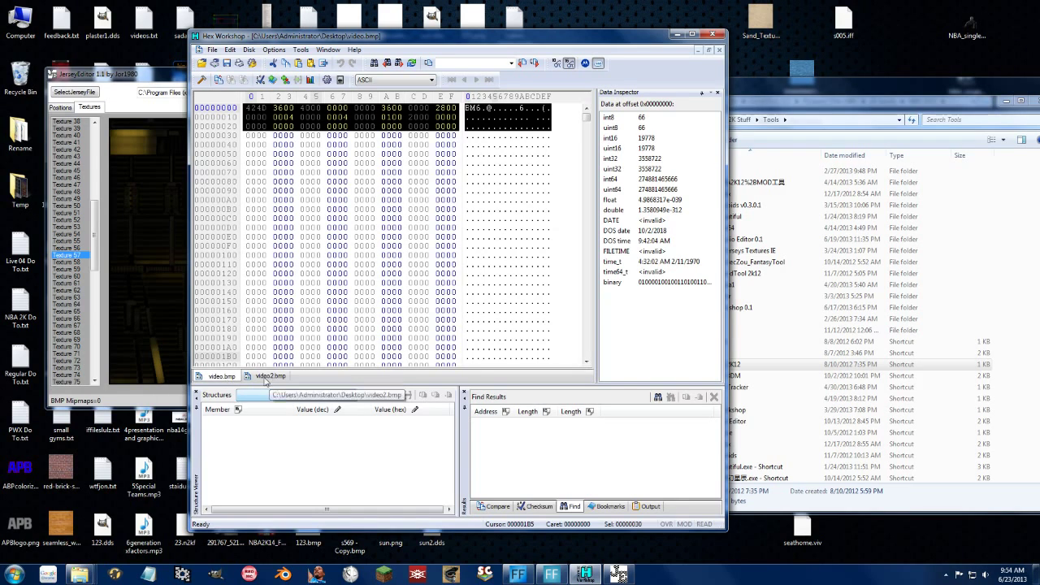
Step: Copy the original header, paste it into video2.bmp and save the fixed bitmap
{"action": "left_click", "coordinate": [270, 376]}
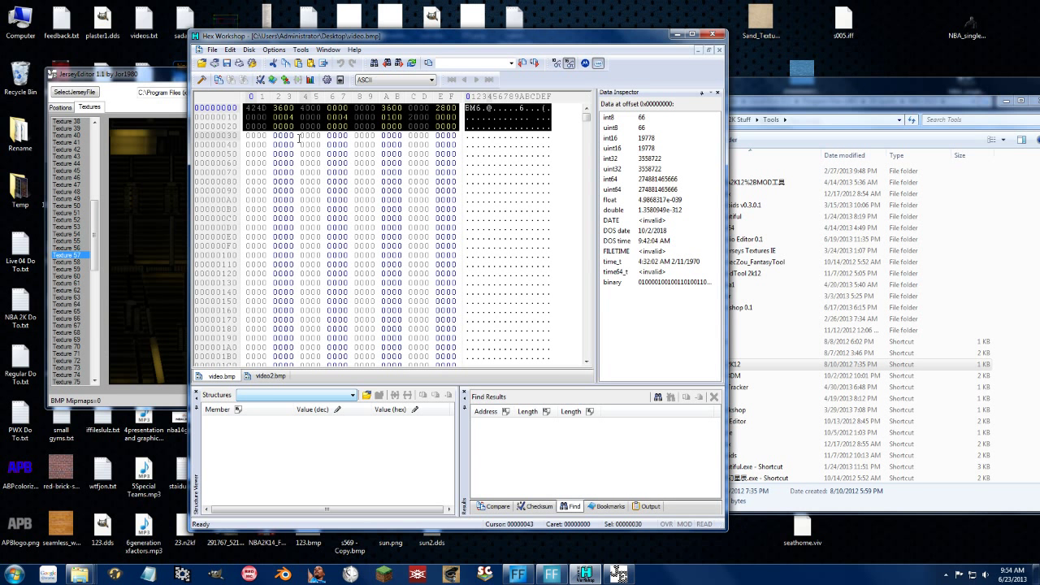
{"action": "left_click", "coordinate": [269, 375]}
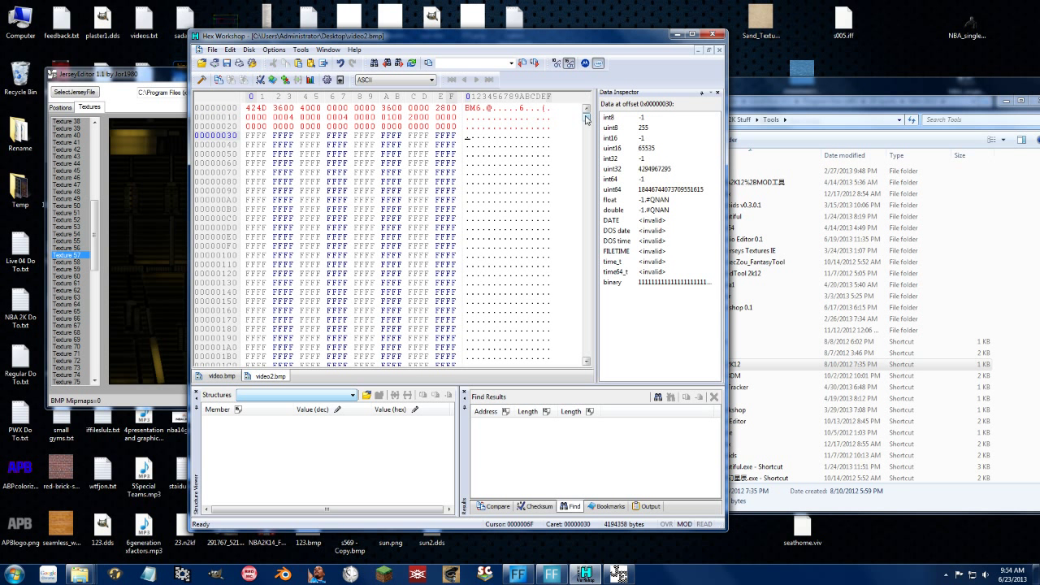
{"action": "left_click", "coordinate": [221, 375]}
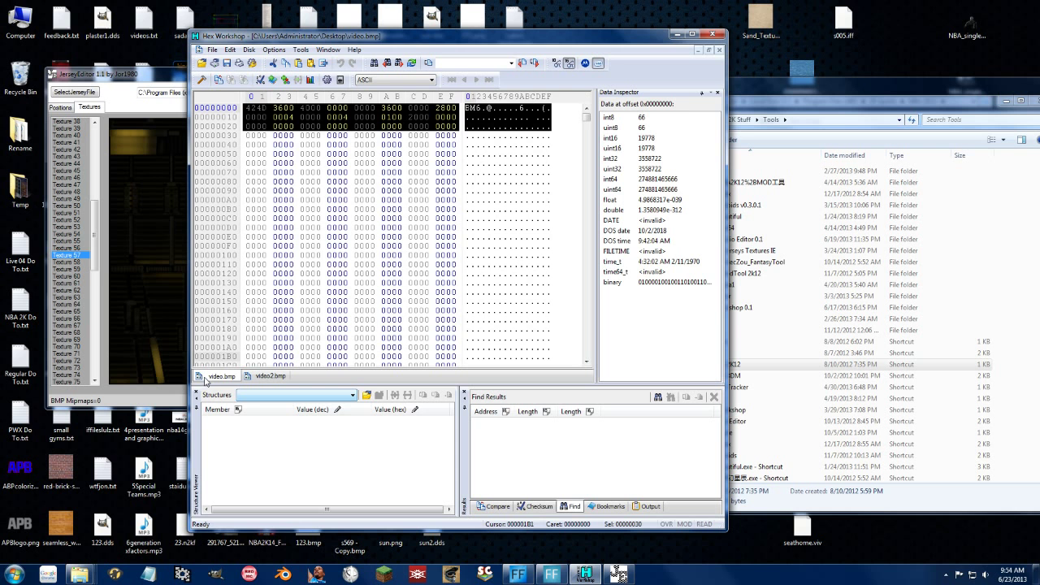
{"action": "scroll", "scroll_direction": "down", "scroll_amount": 3}
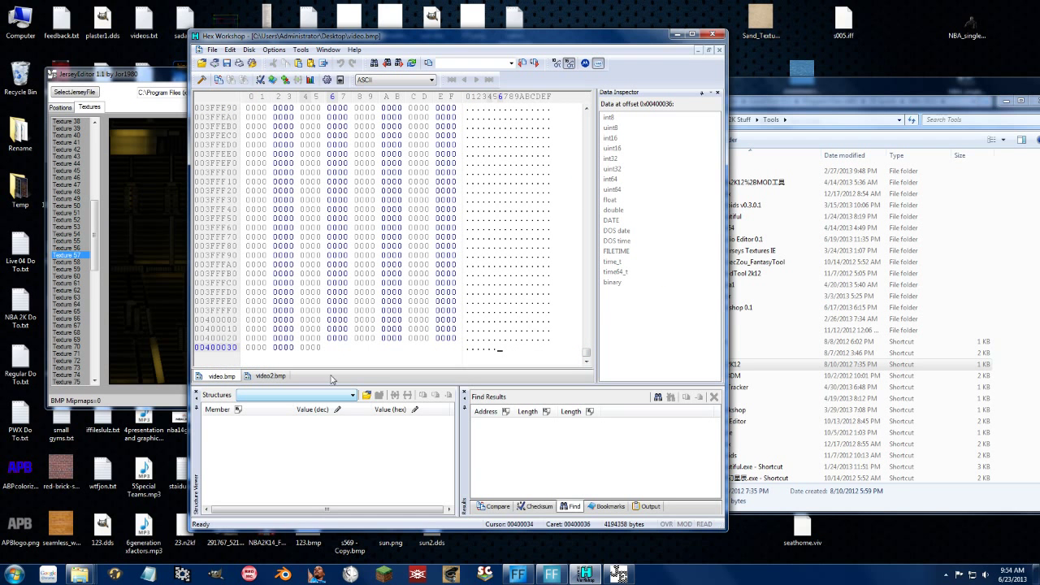
{"action": "left_click", "coordinate": [268, 376]}
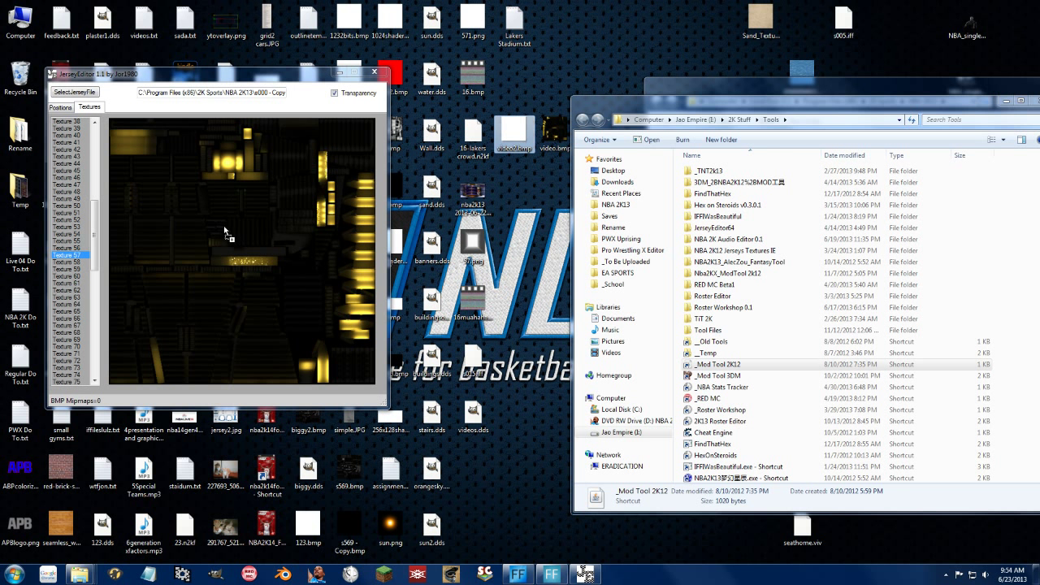
{"action": "mouse_move", "coordinate": [204, 244]}
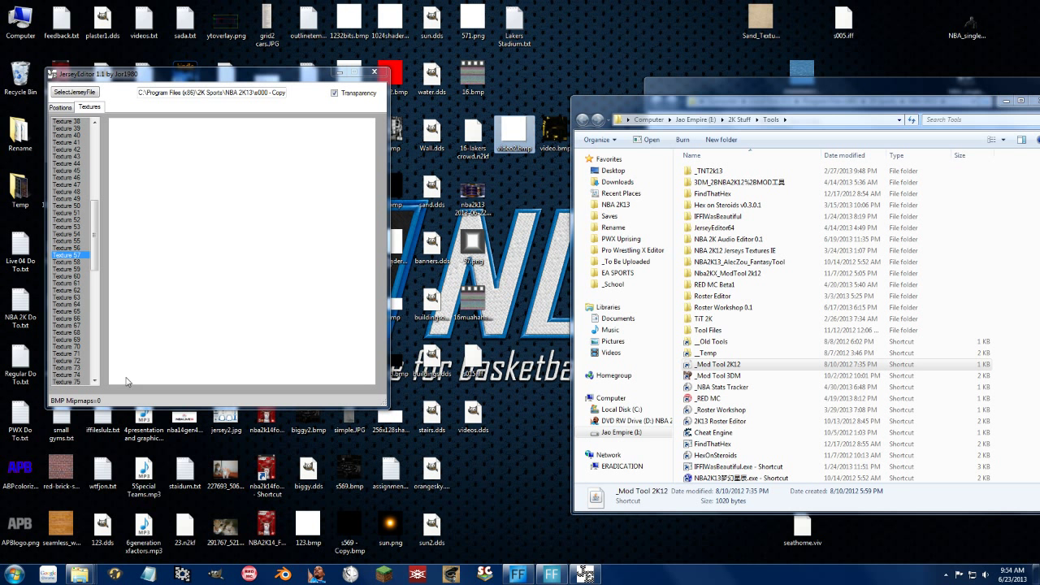
{"action": "mouse_move", "coordinate": [278, 168]}
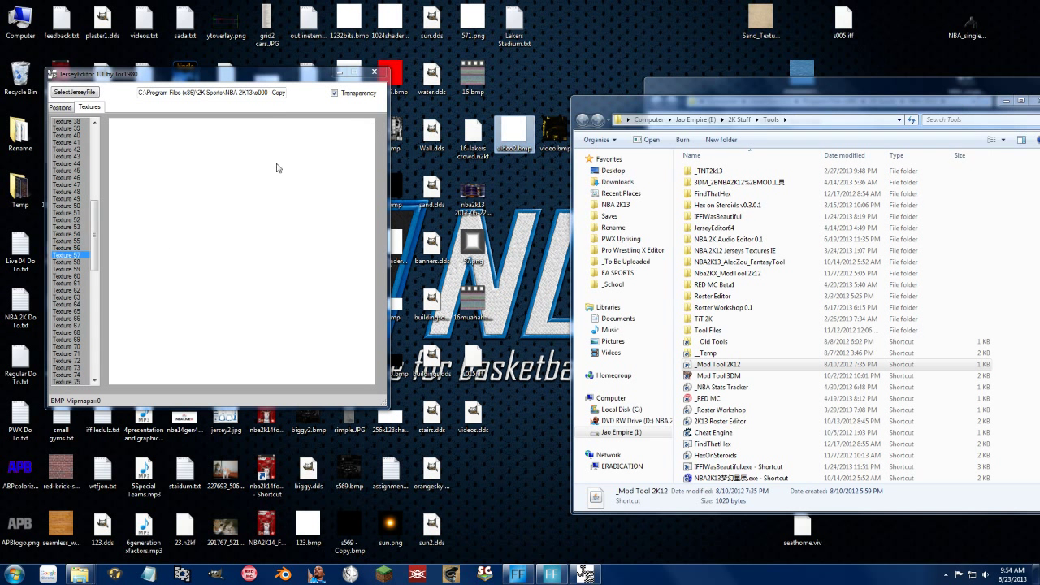
{"action": "mouse_move", "coordinate": [247, 129]}
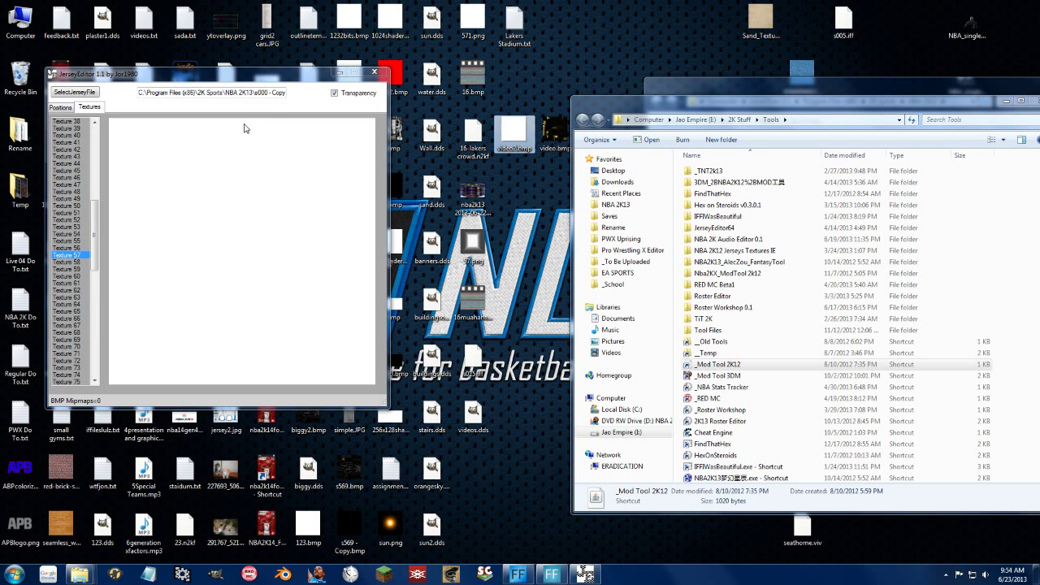
{"action": "mouse_move", "coordinate": [285, 247]}
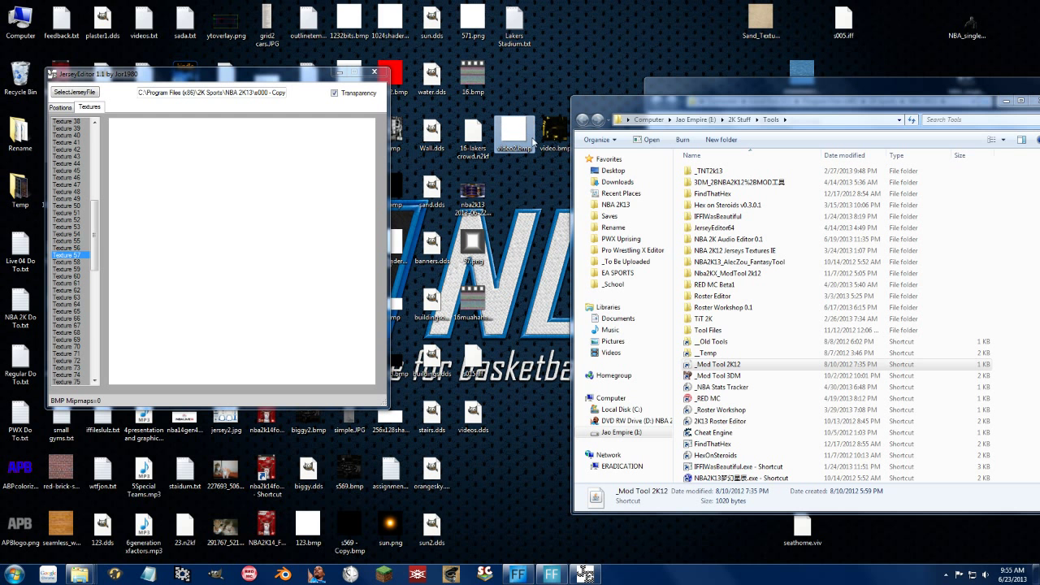
Step: Bring up file actions for the patched video2.bmp to refresh the arena shading texture view
{"action": "right_click", "coordinate": [517, 134]}
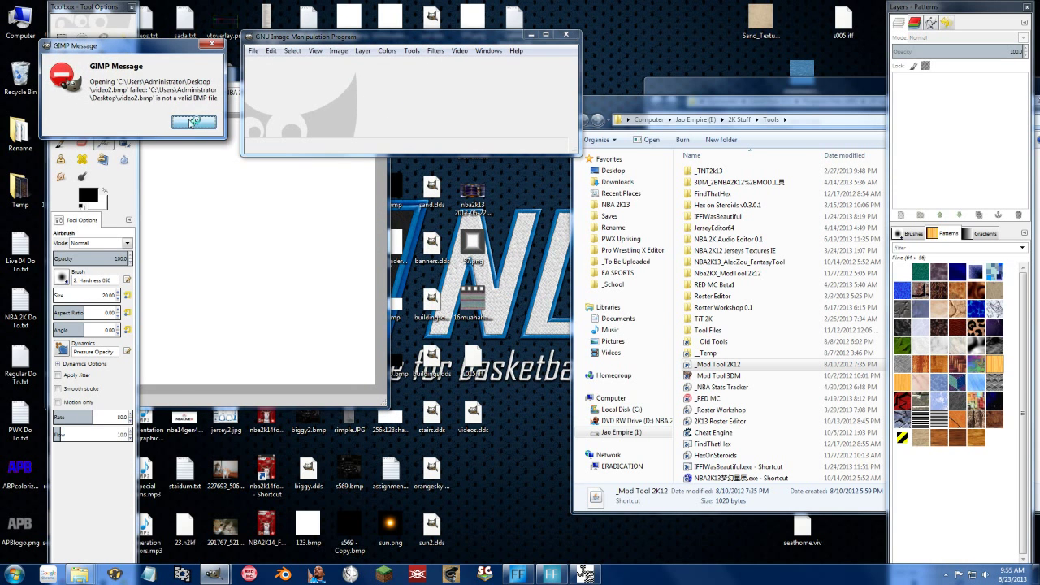
{"action": "left_click", "coordinate": [192, 122]}
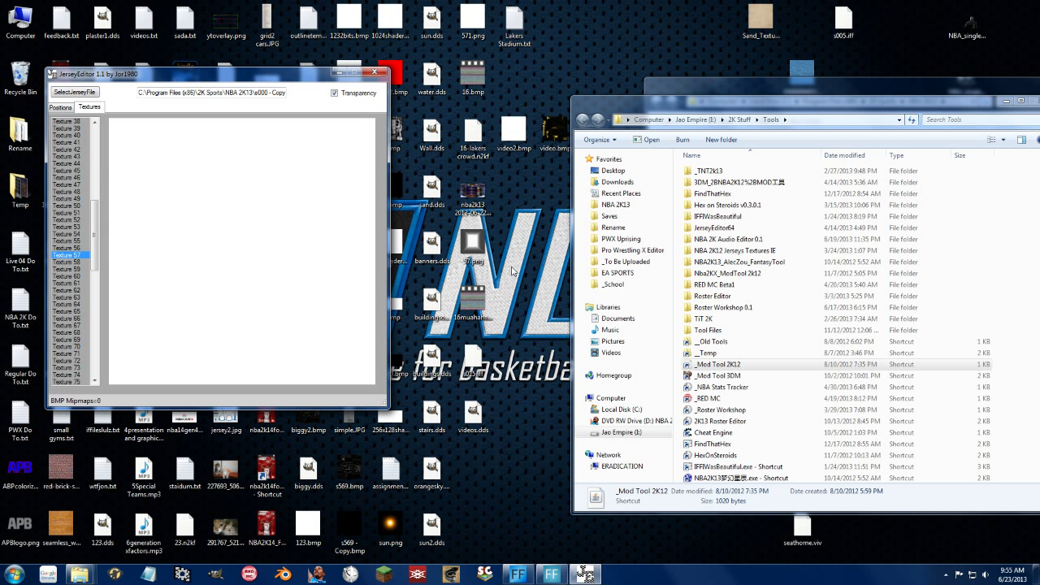
{"action": "mouse_move", "coordinate": [689, 95]}
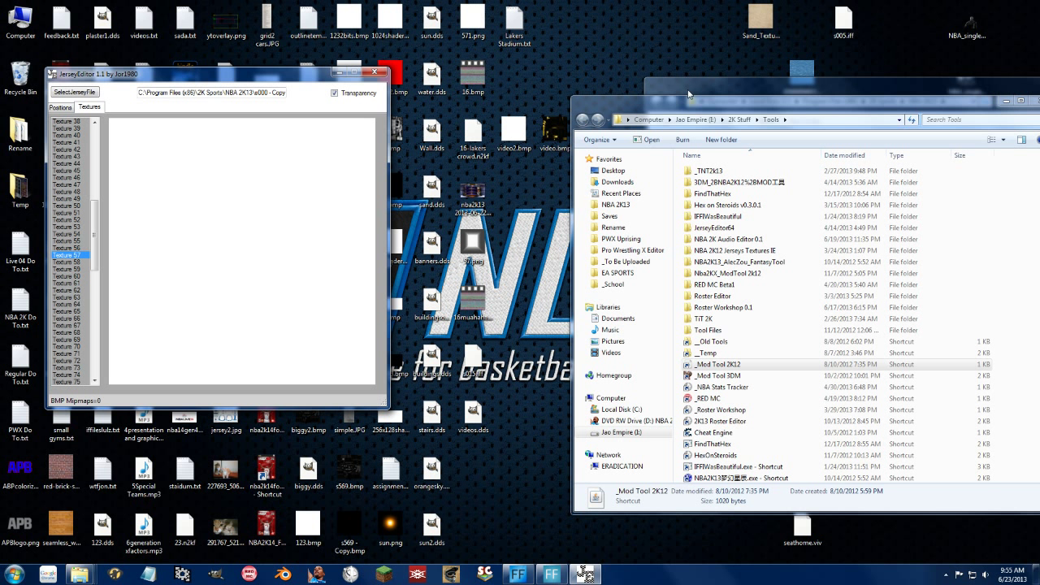